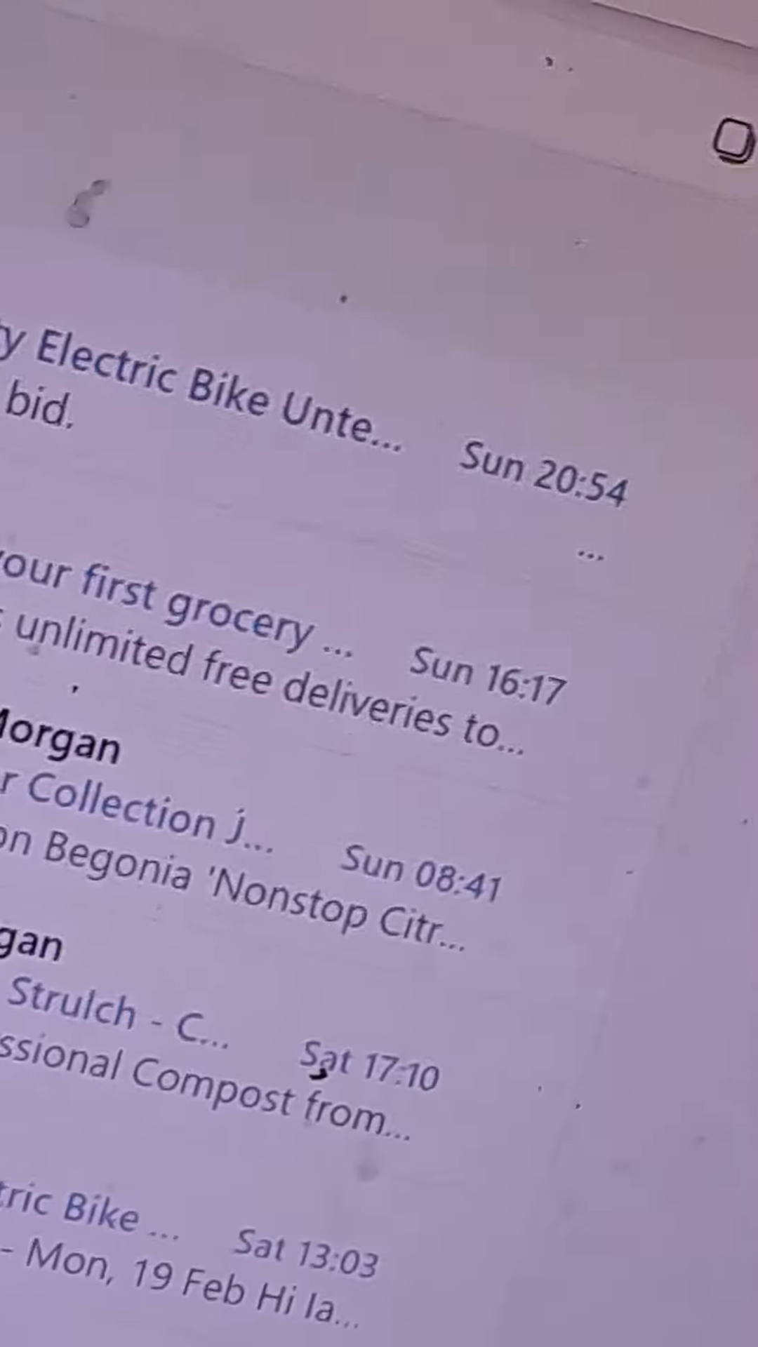
# Show the navigation pane with Favourites, Folders and Groups beside the Inbox.
pyautogui.click(360, 33)
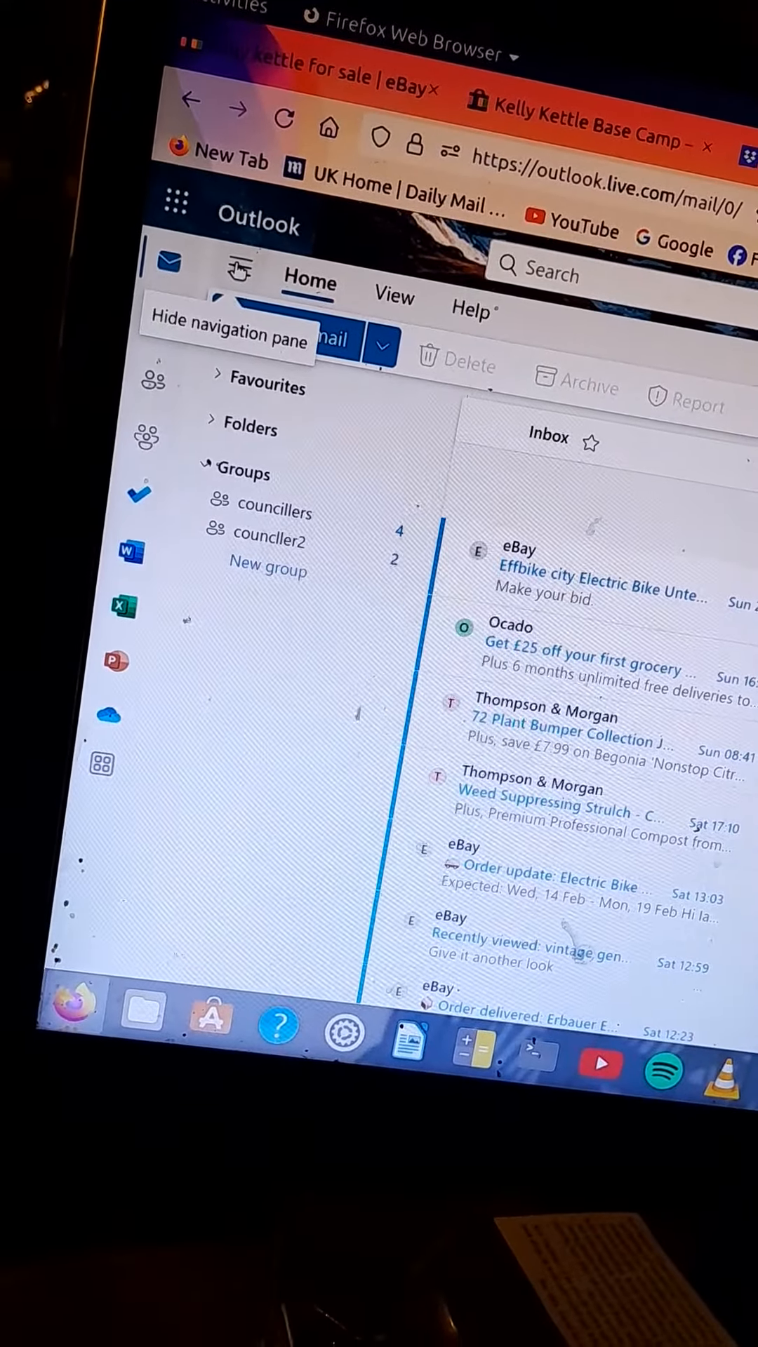
# Hide and re-show the navigation area so the Folders list appears expanded.
pyautogui.click(239, 269)
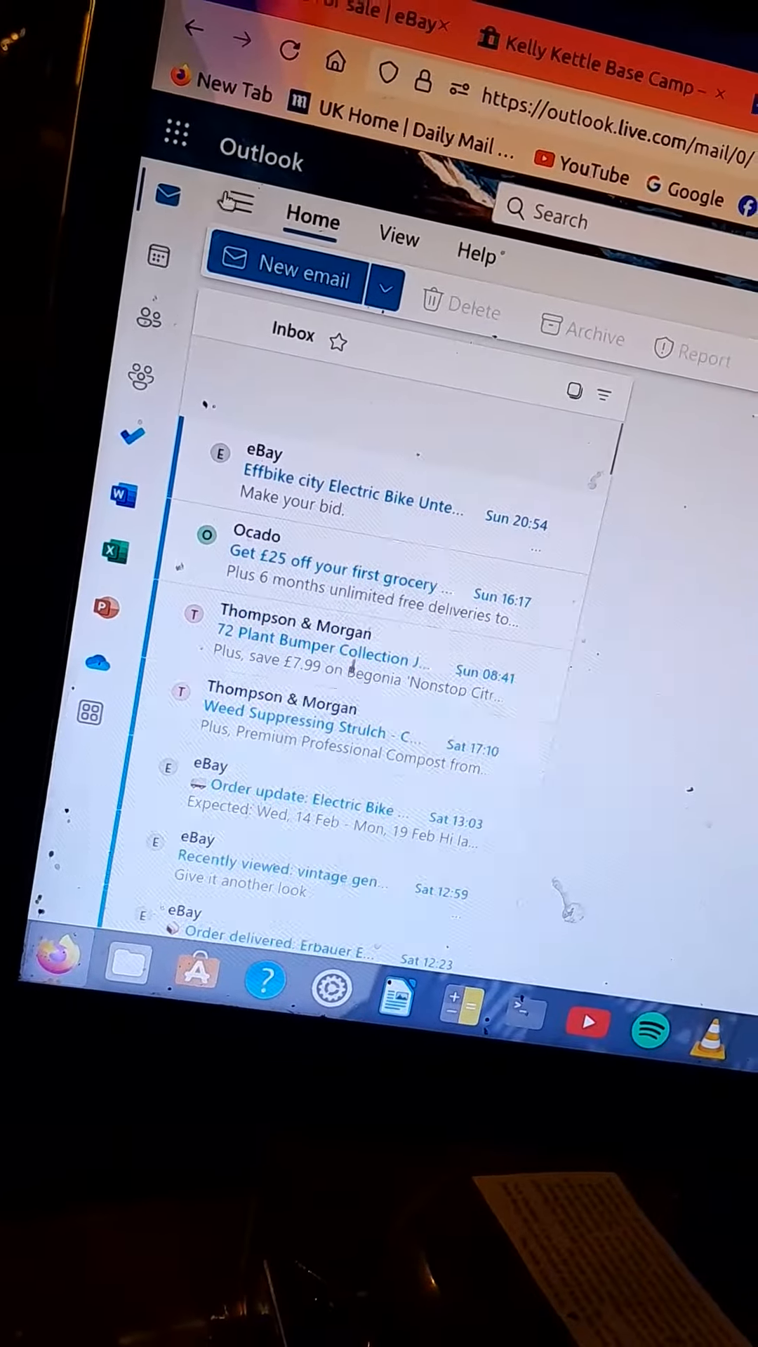
pyautogui.moveTo(240, 204)
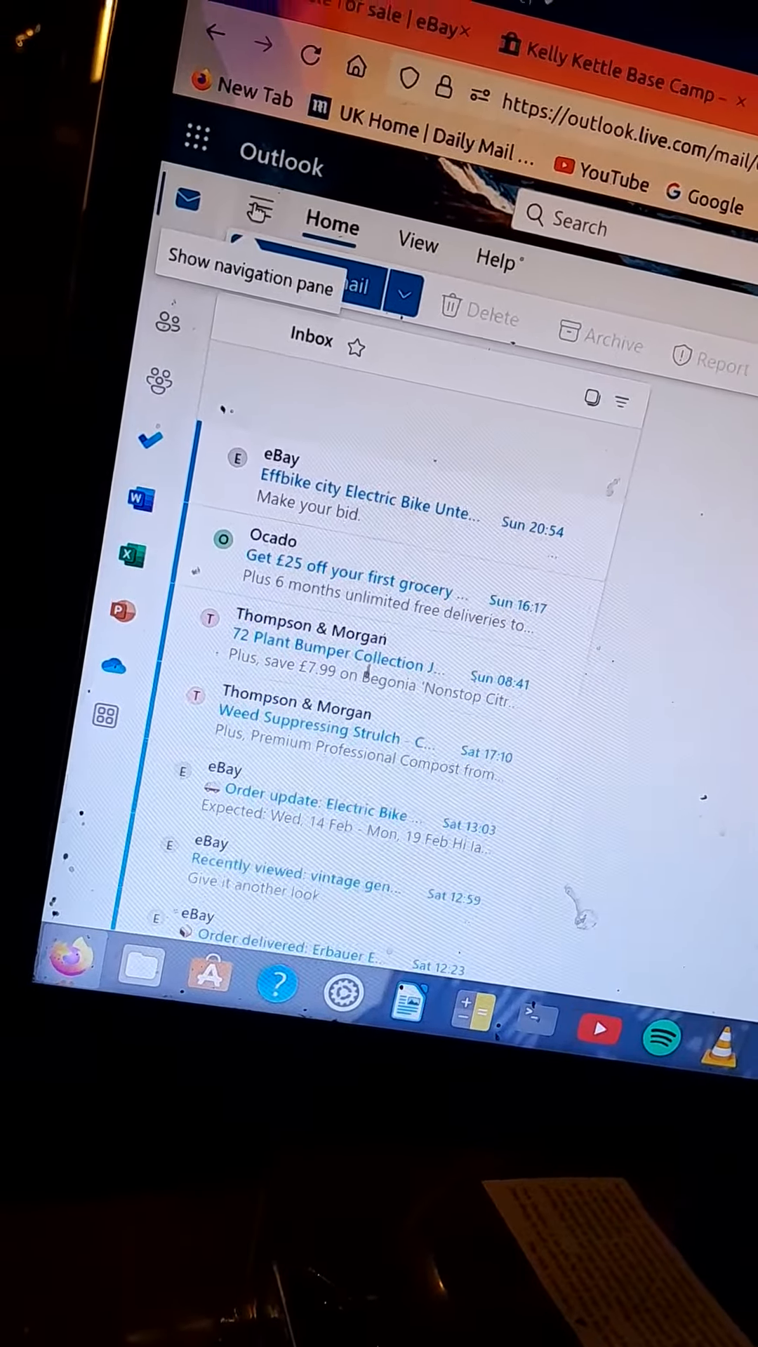
pyautogui.click(258, 213)
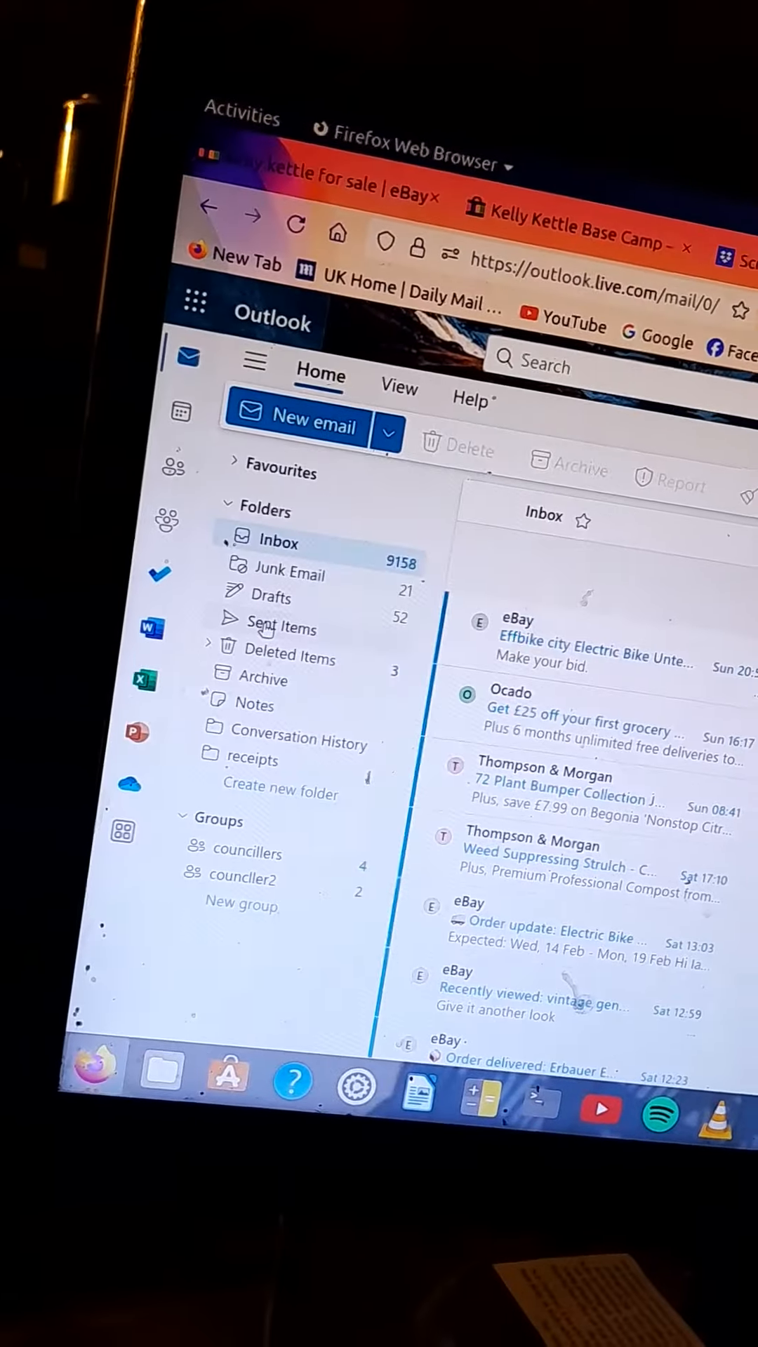
# Switch from the Inbox to the Sent Items folder.
pyautogui.click(280, 629)
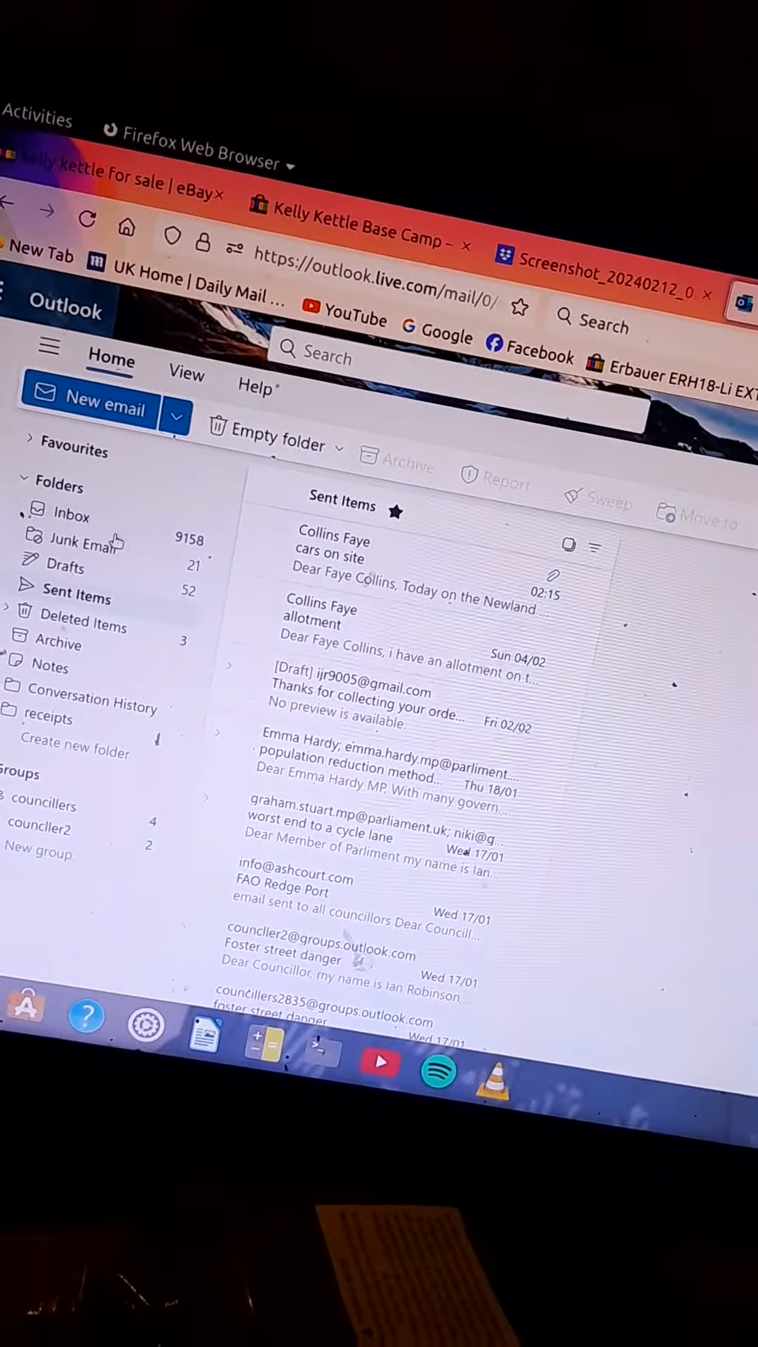
pyautogui.moveTo(85, 592)
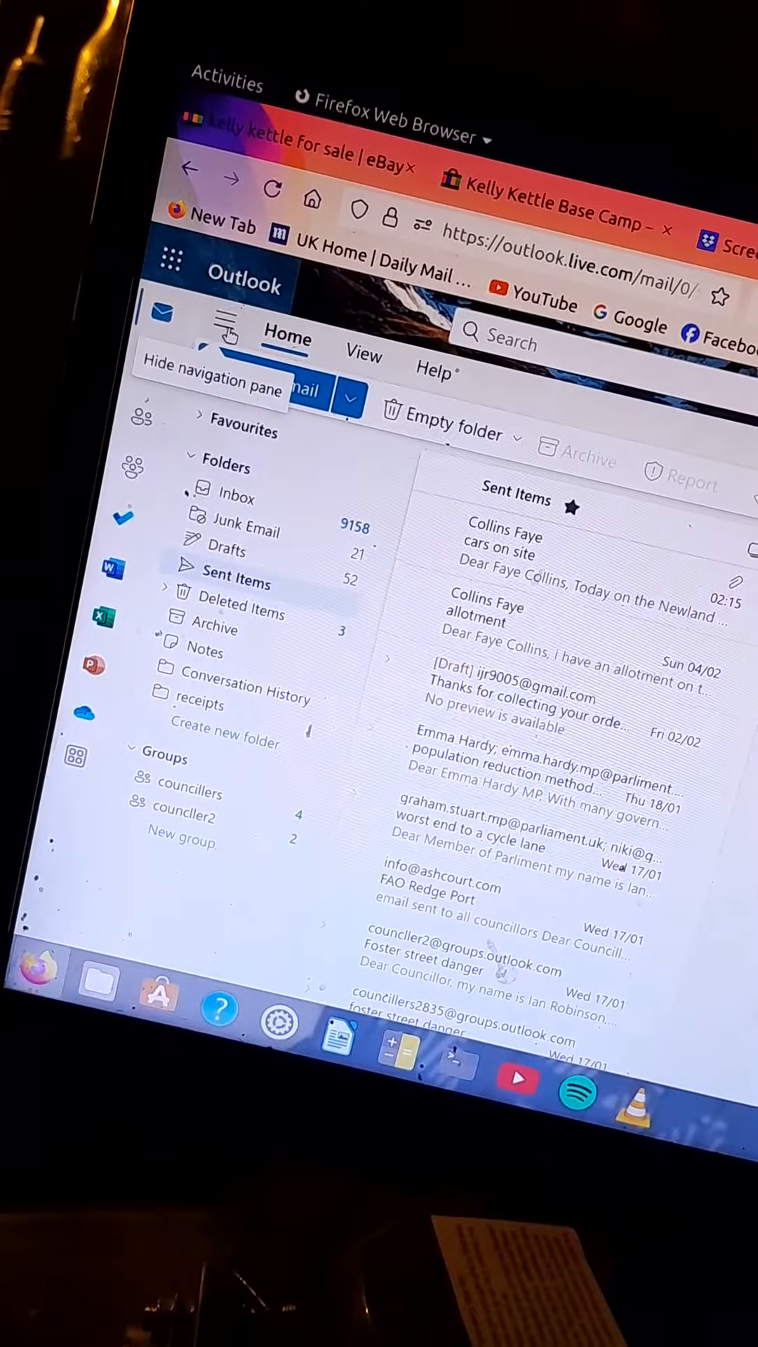
pyautogui.click(227, 335)
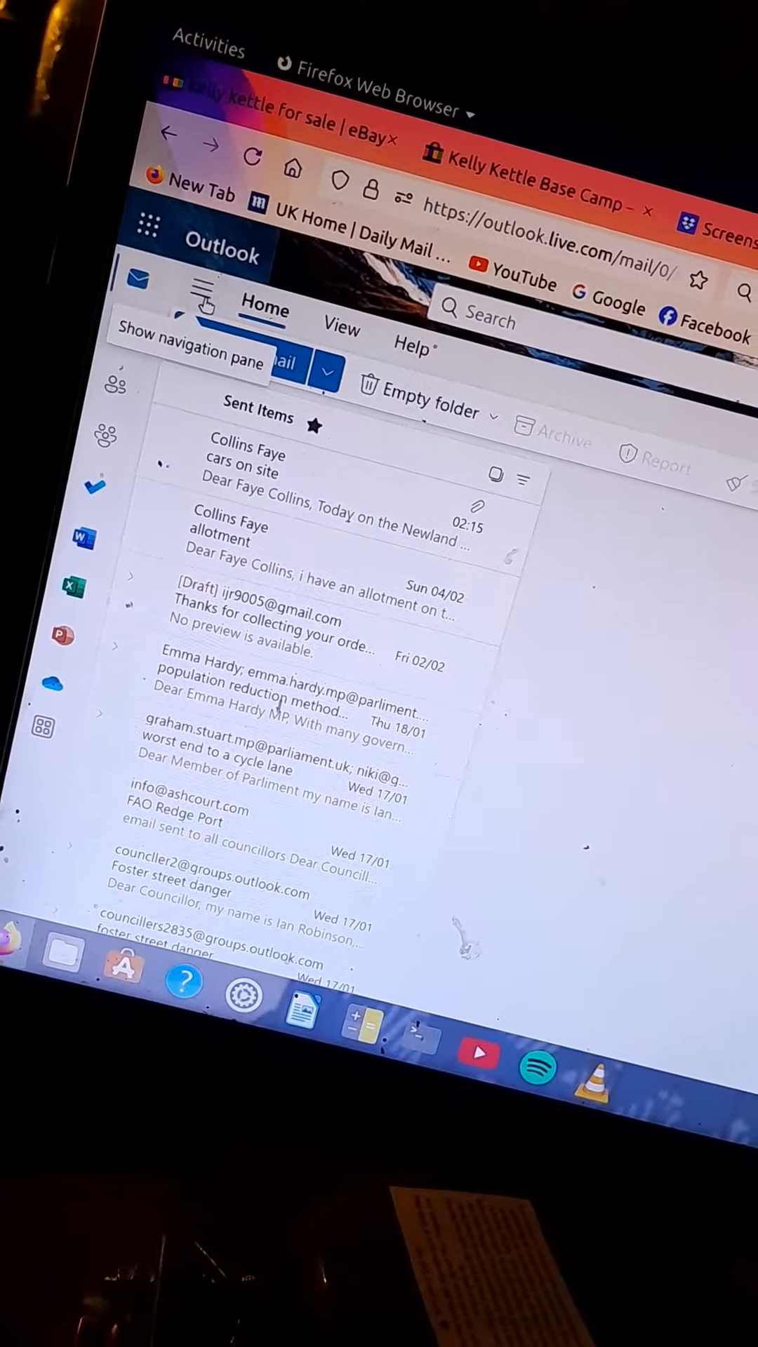
pyautogui.click(205, 309)
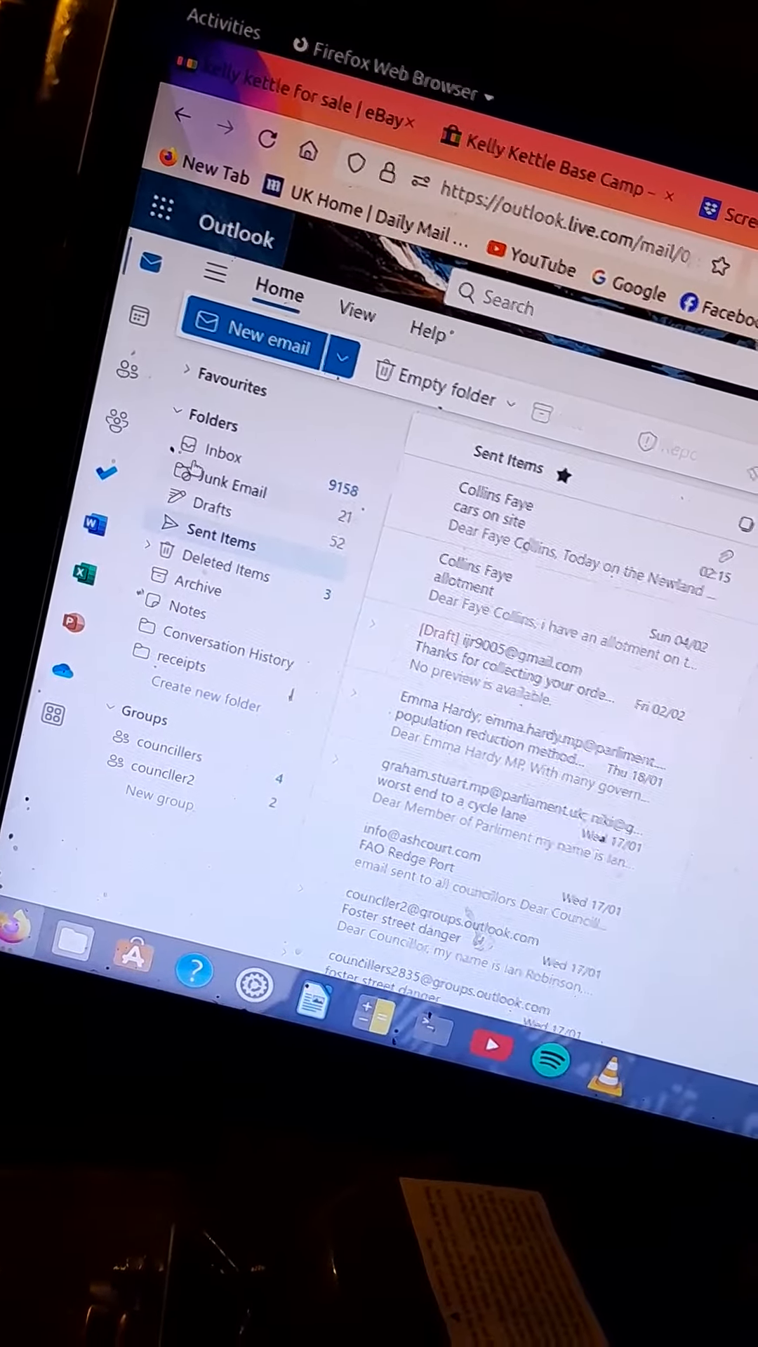
pyautogui.click(181, 427)
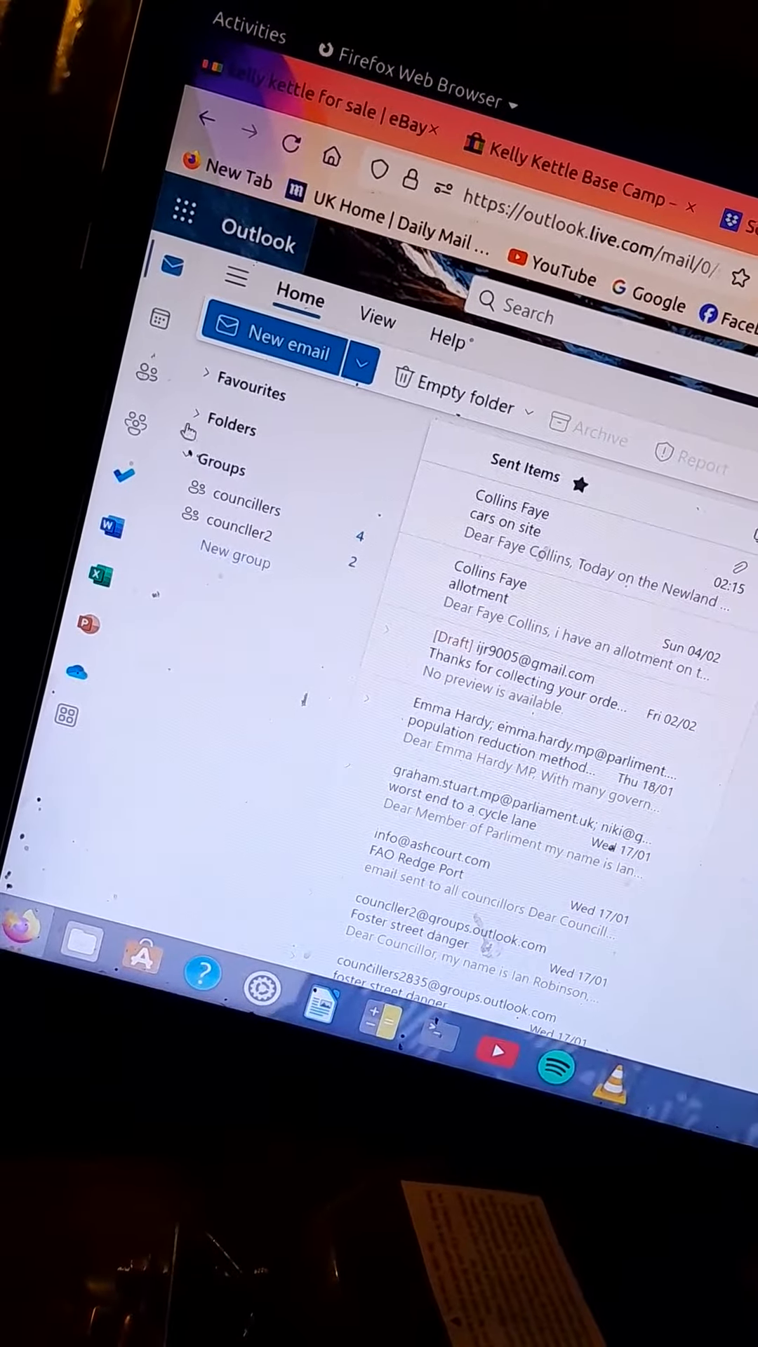
pyautogui.click(226, 427)
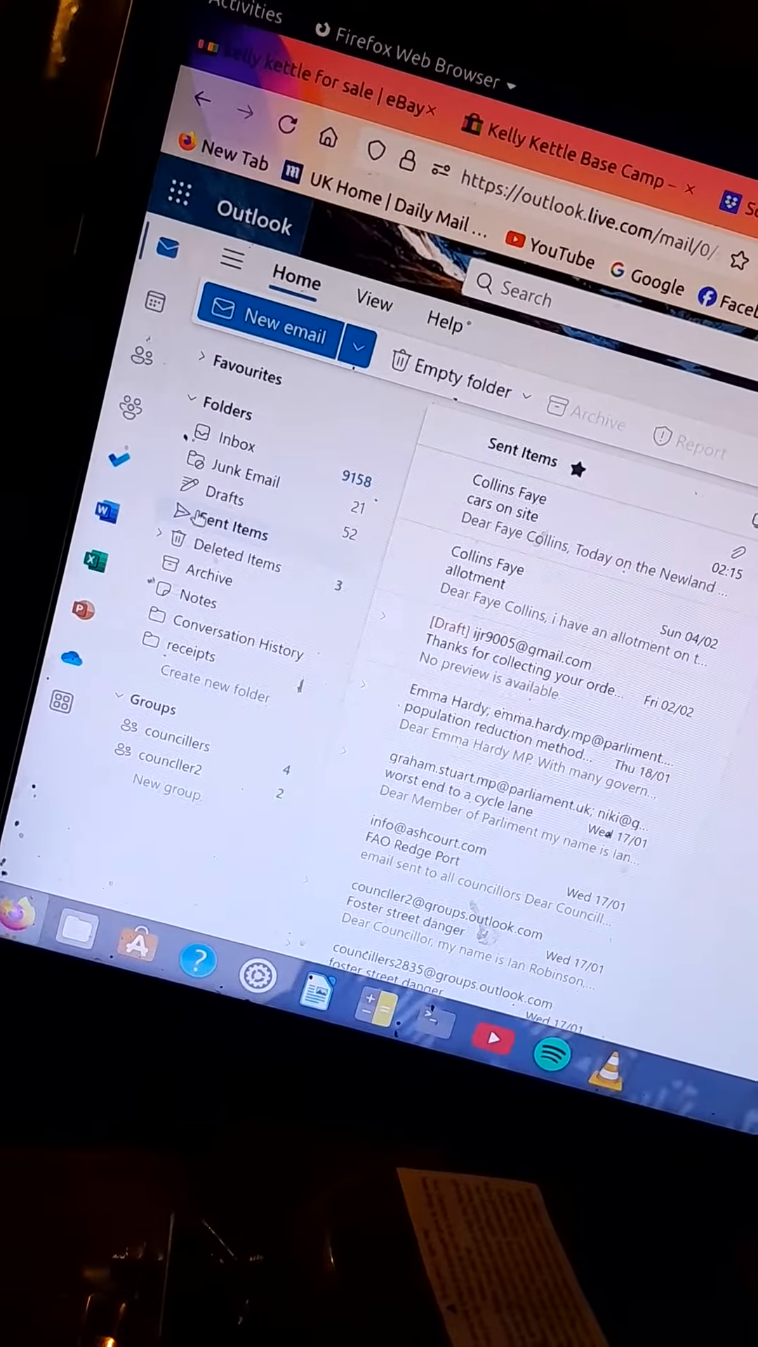